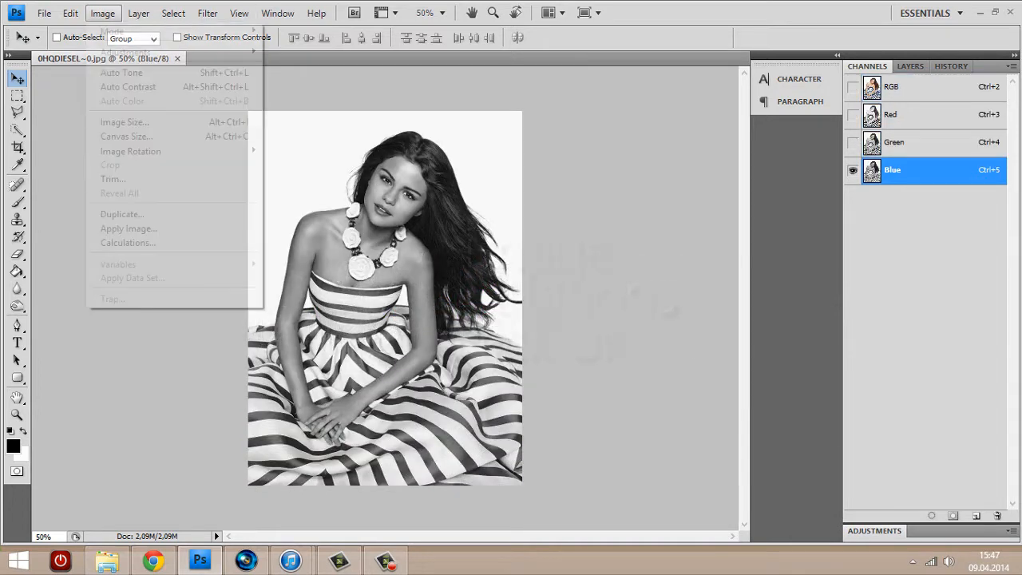
Create Alpha 1 via Calculations, then raise its Levels black point for a high-contrast silhouette.
click(127, 243)
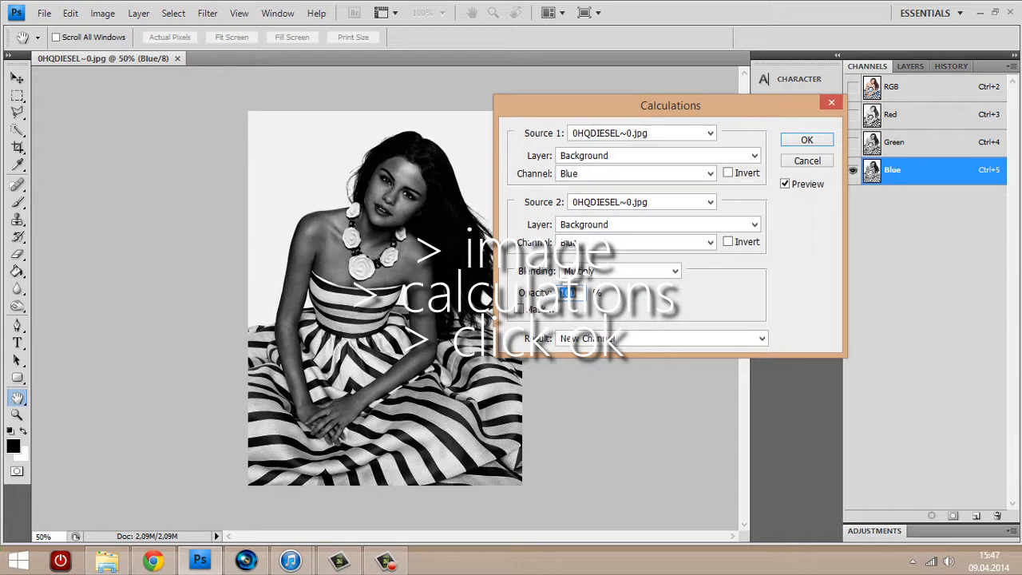
click(806, 139)
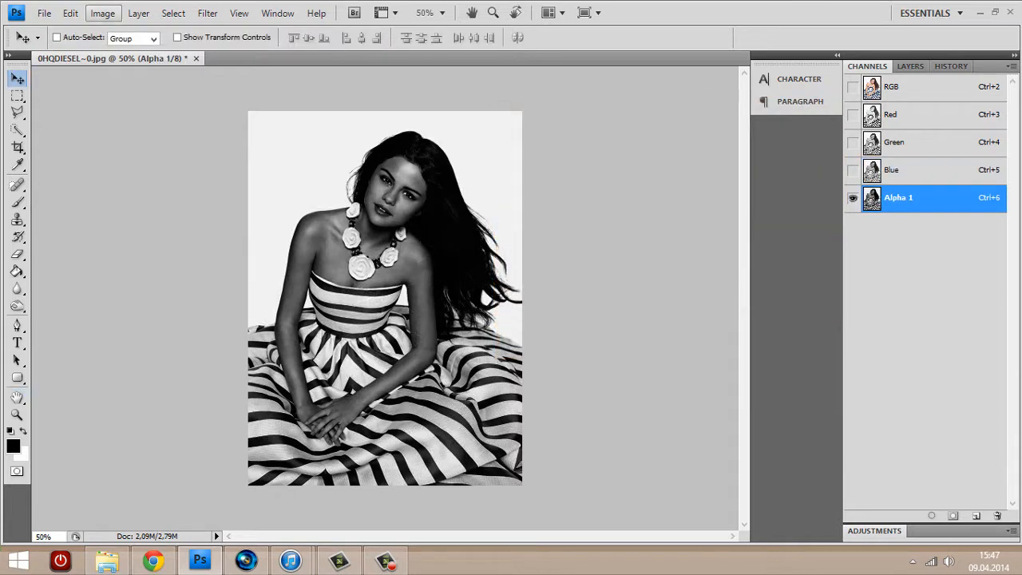
click(102, 13)
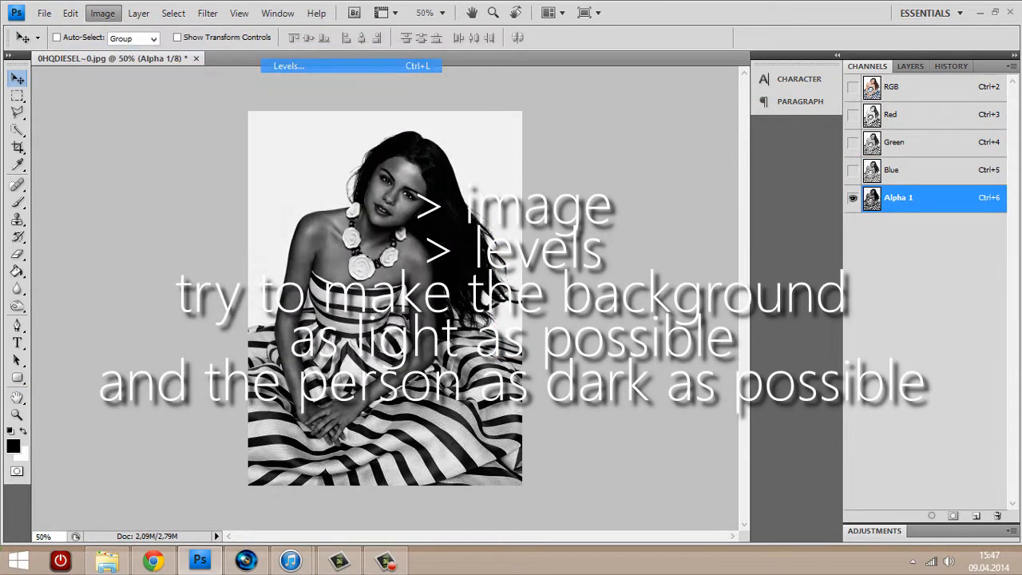
click(288, 65)
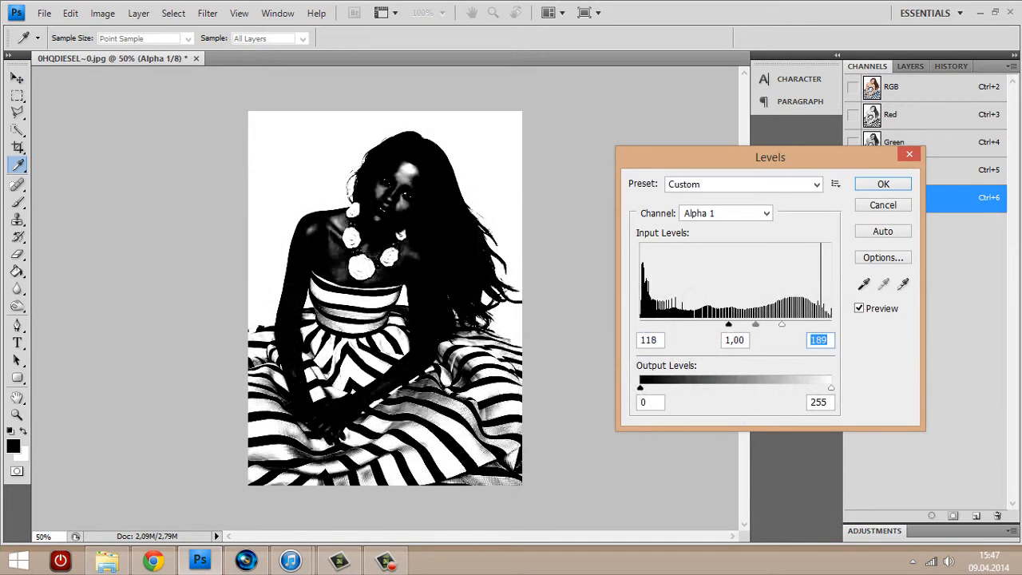
drag(728, 323, 767, 324)
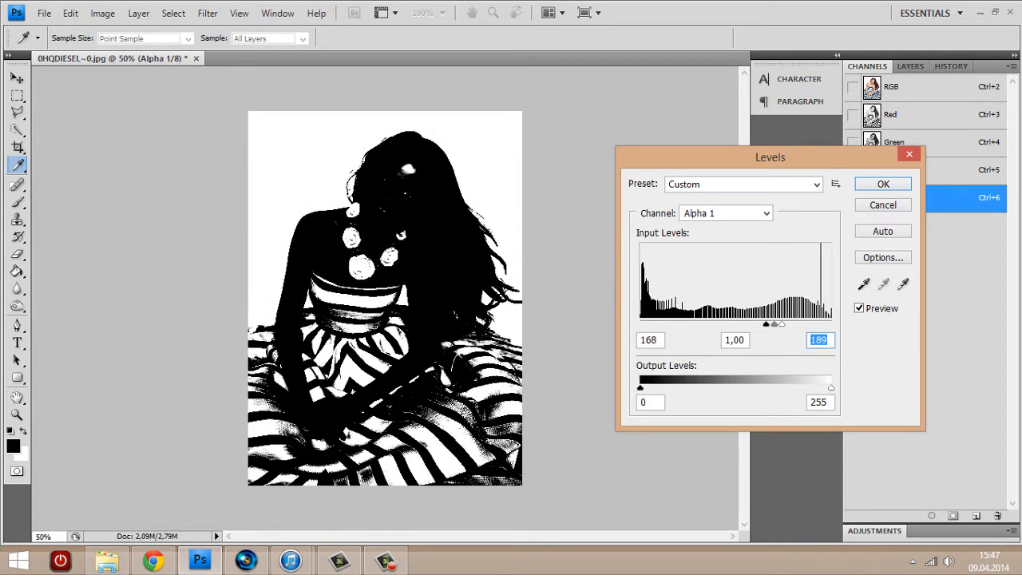
click(882, 183)
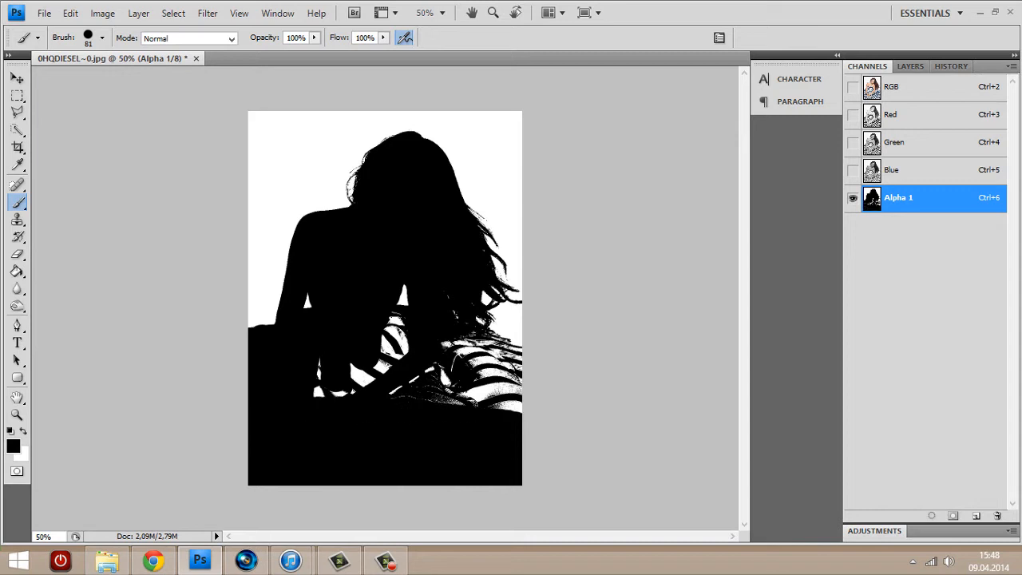
Paint the leftover white dress stripes black on Alpha 1.
click(479, 351)
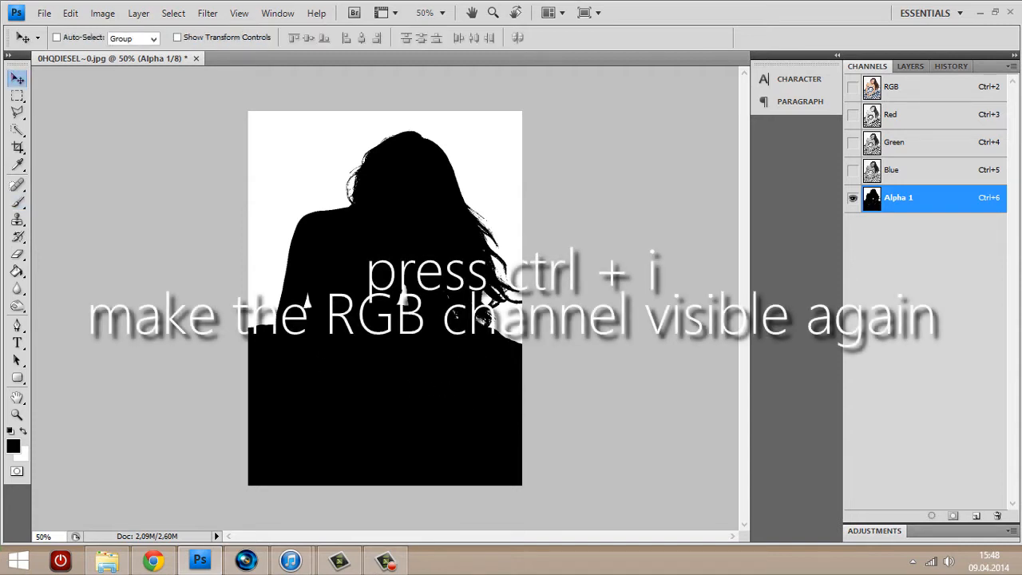
Invert Alpha 1, load it as a selection, and return to the RGB image and layers.
key(ctrl+i)
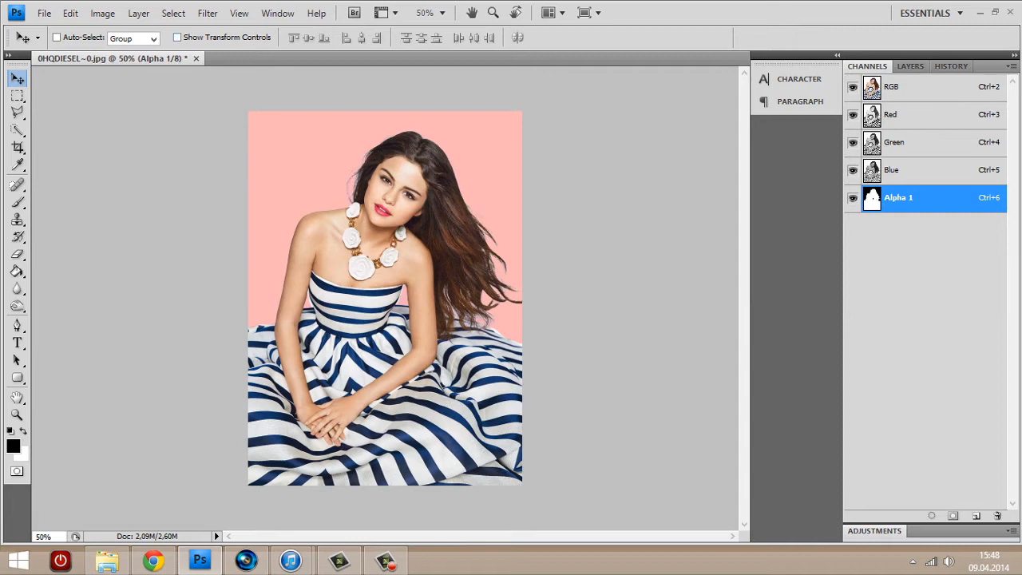
click(173, 13)
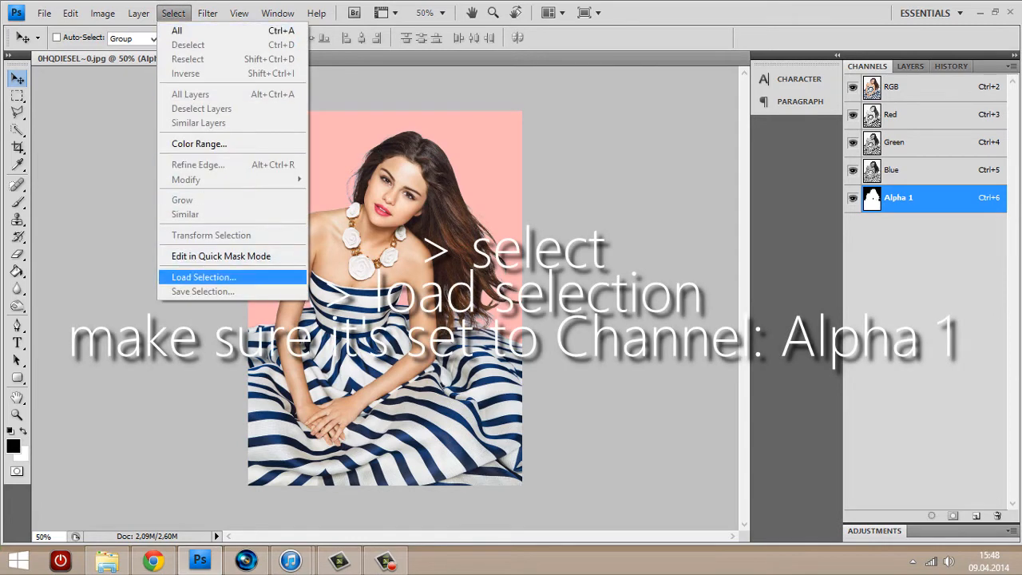
click(203, 276)
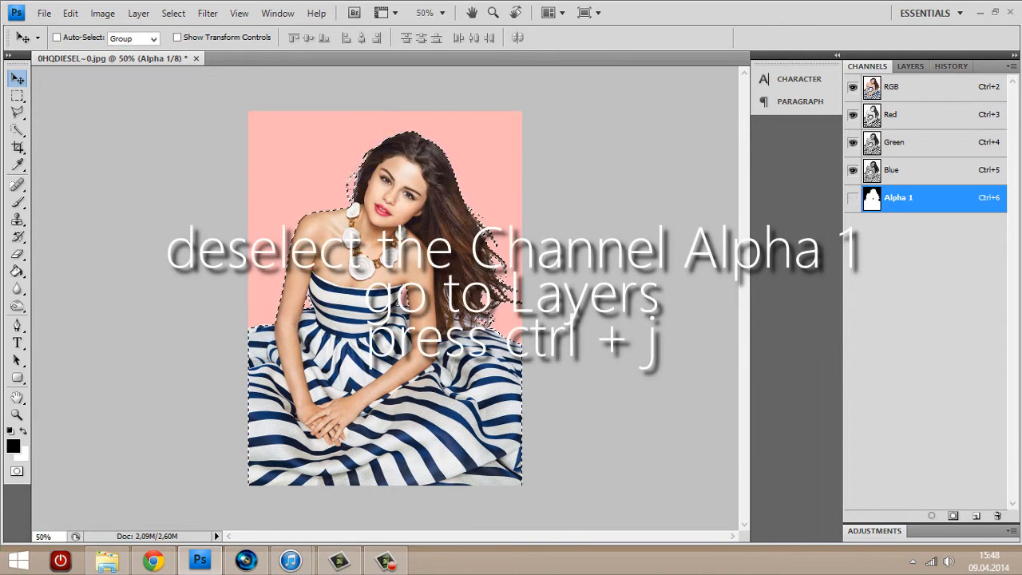
click(892, 87)
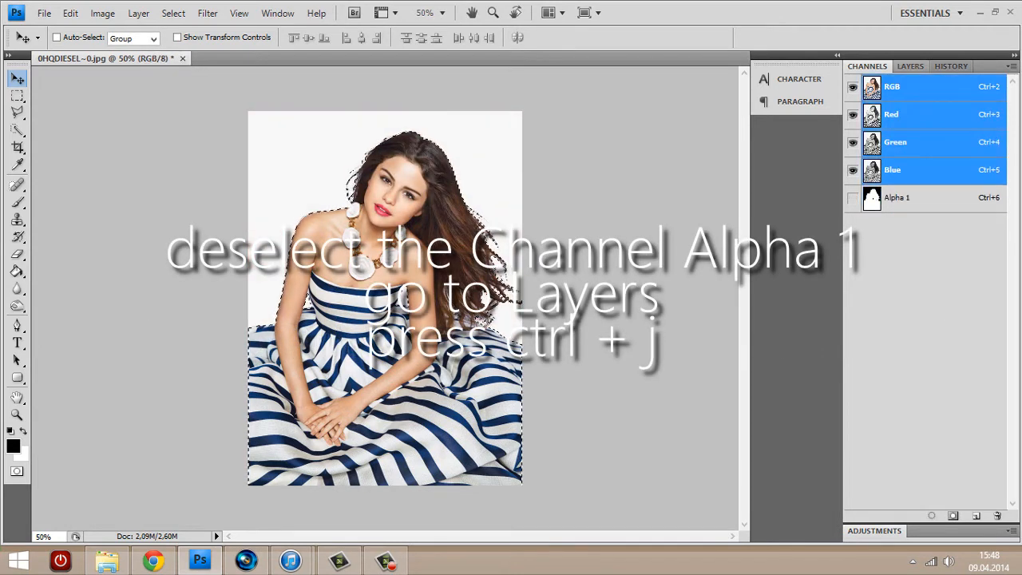
click(910, 65)
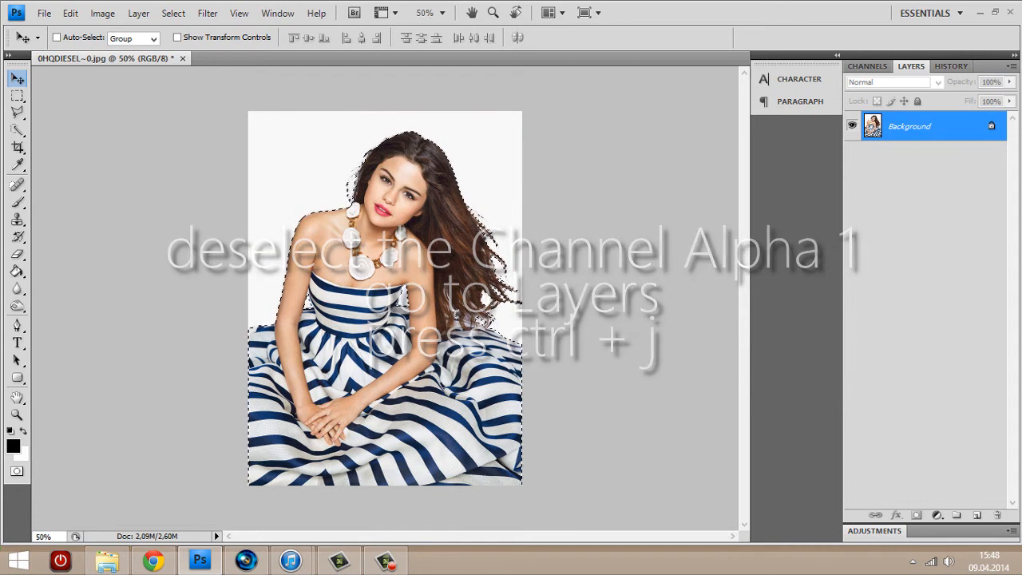
Copy the selected woman onto Layer 1 and save a PNG copy.
key(ctrl+j)
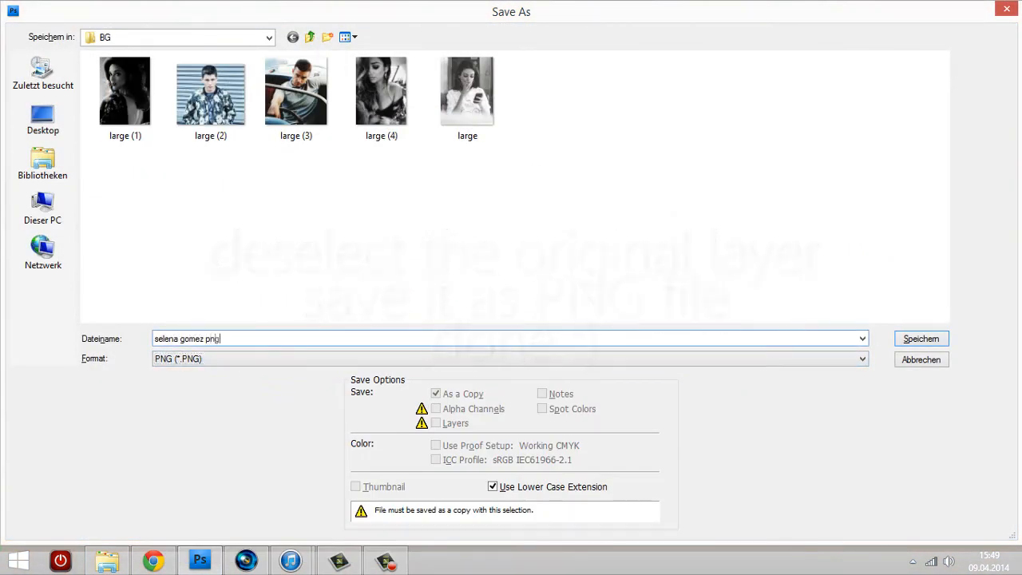
click(921, 339)
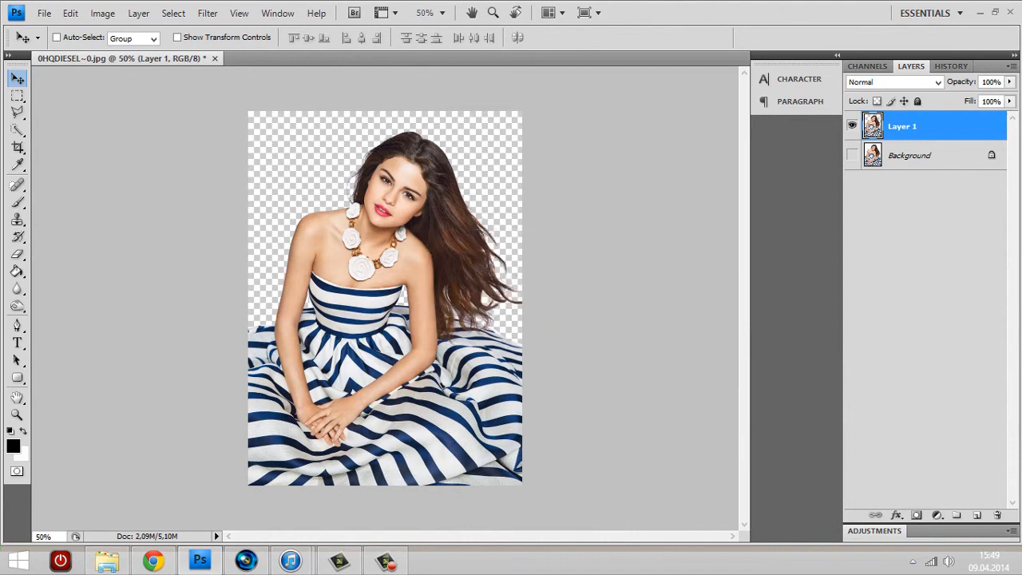